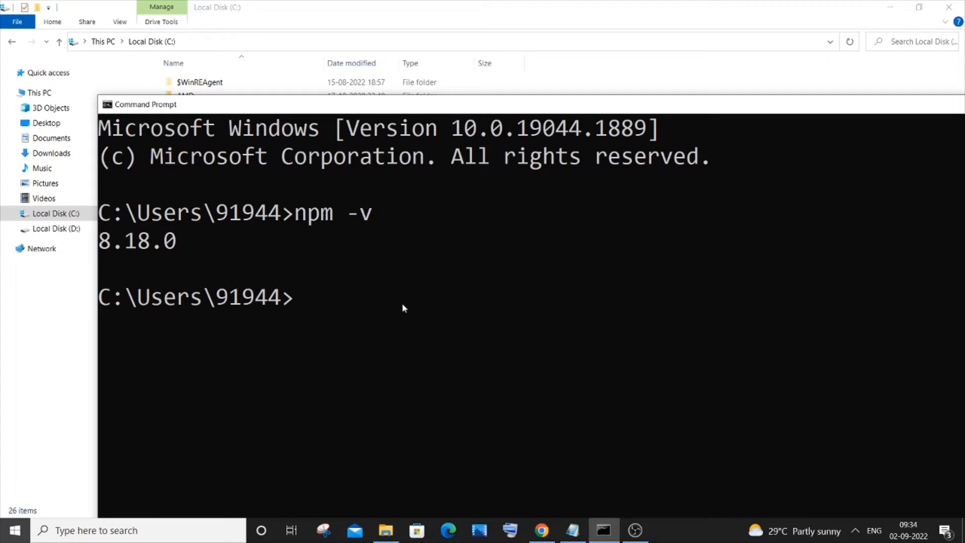
{"action": "mouse_move", "coordinate": [373, 271]}
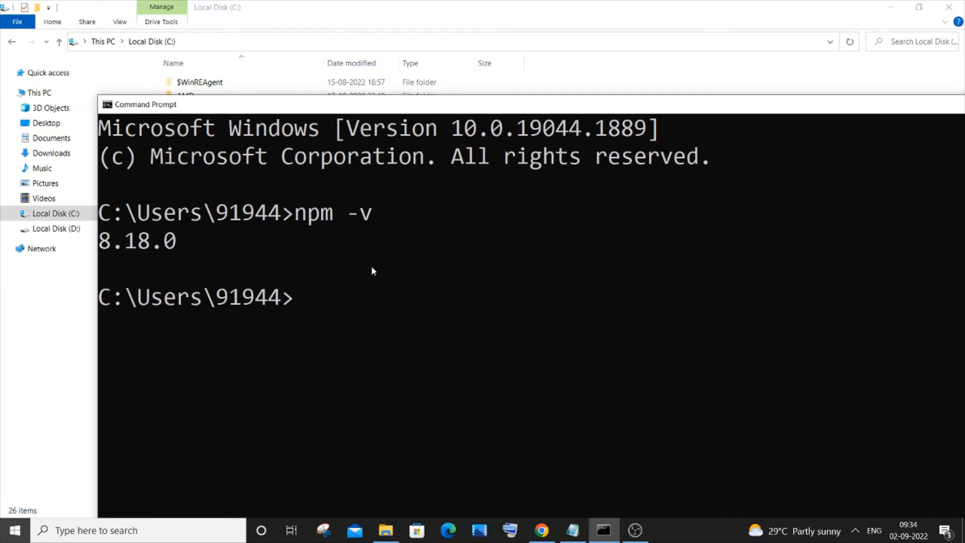
{"action": "mouse_move", "coordinate": [197, 246]}
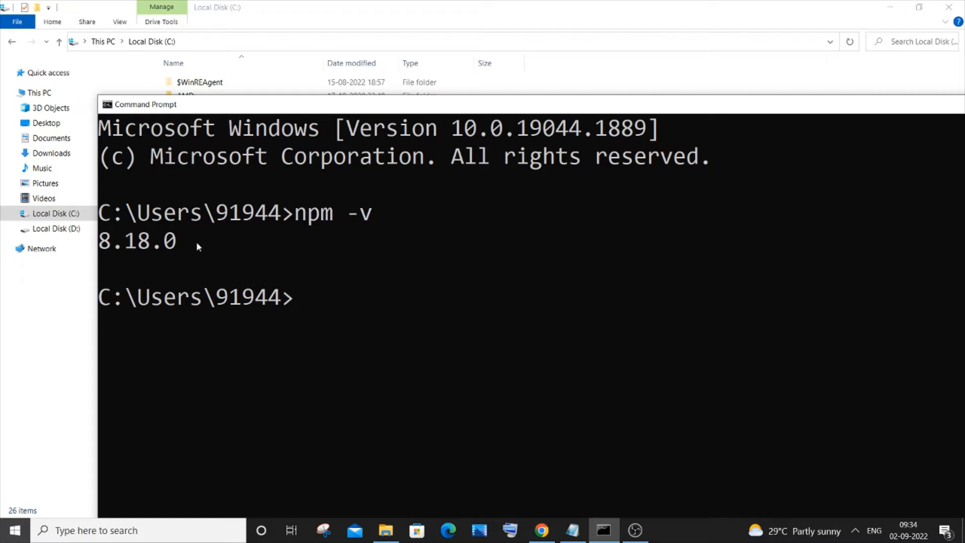
{"action": "mouse_move", "coordinate": [274, 243]}
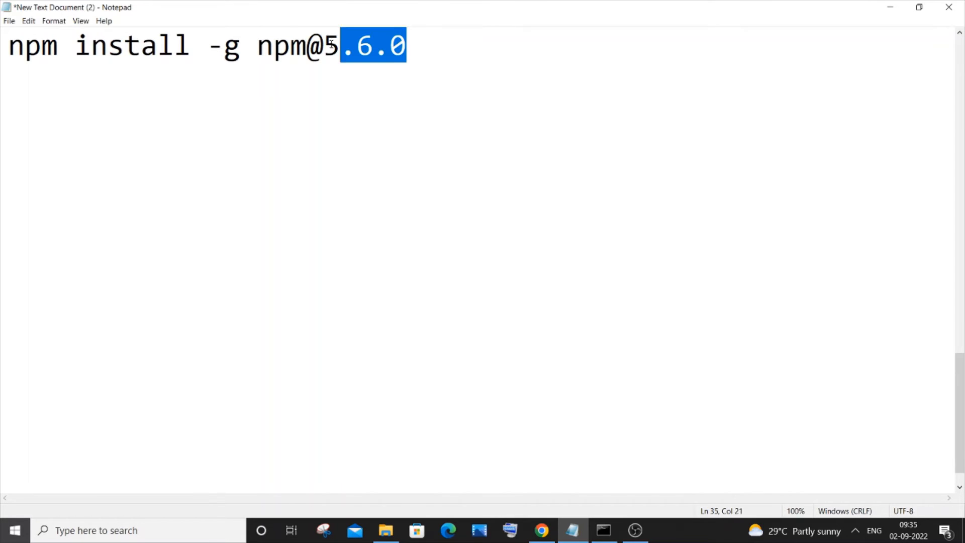
{"action": "key", "text": "ctrl+a"}
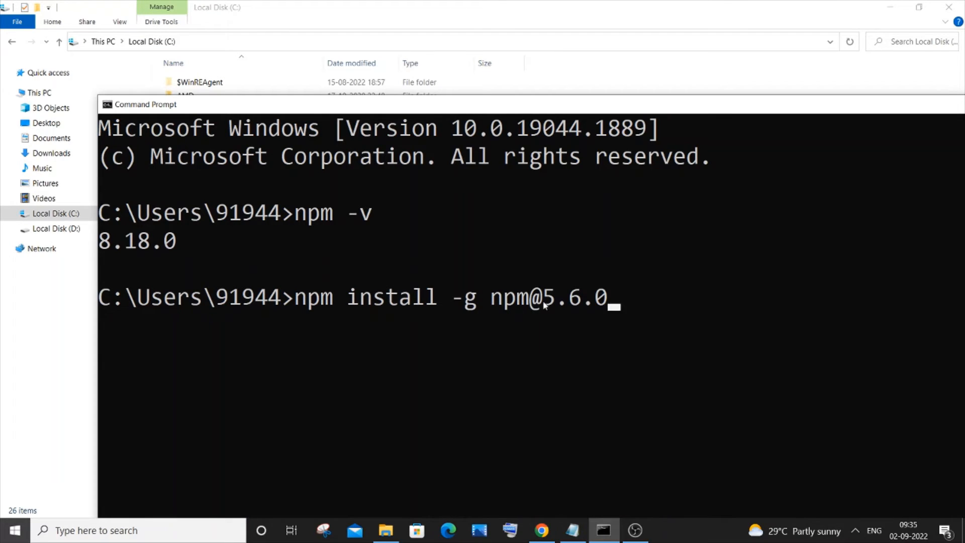
{"action": "left_click_drag", "start_coordinate": [541, 297], "coordinate": [609, 297]}
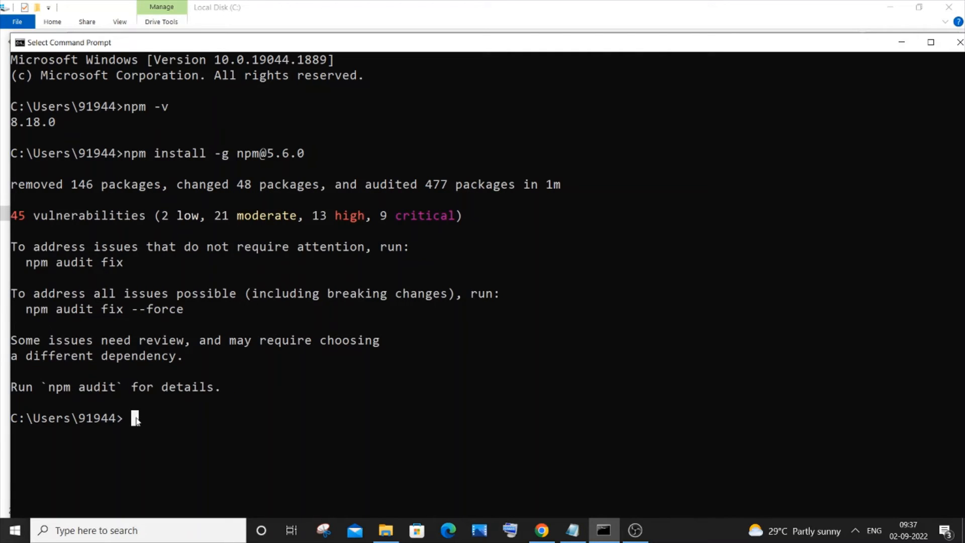
- Run 'npm -v' to confirm npm reports version 5.6.0
{"action": "type", "text": "npm -v"}
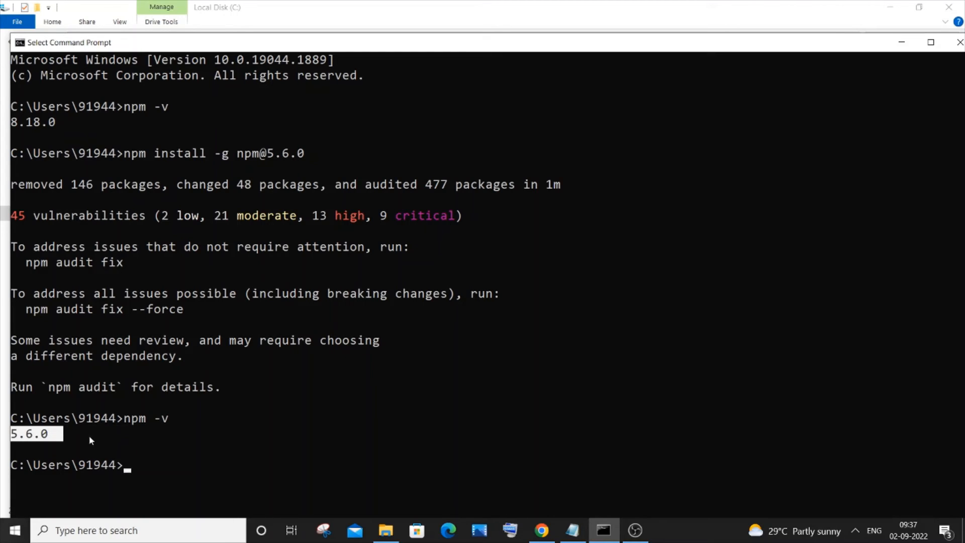
{"action": "mouse_move", "coordinate": [309, 170]}
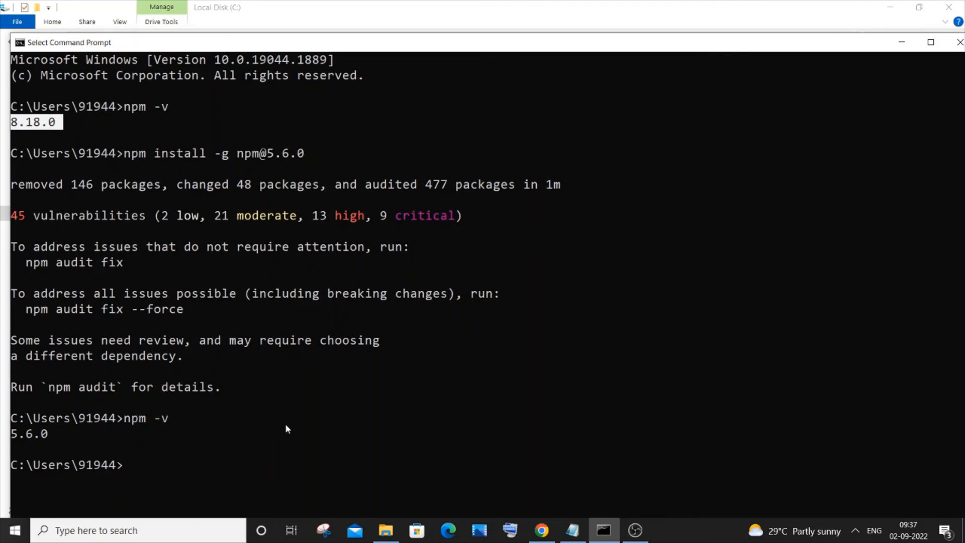
{"action": "mouse_move", "coordinate": [284, 426]}
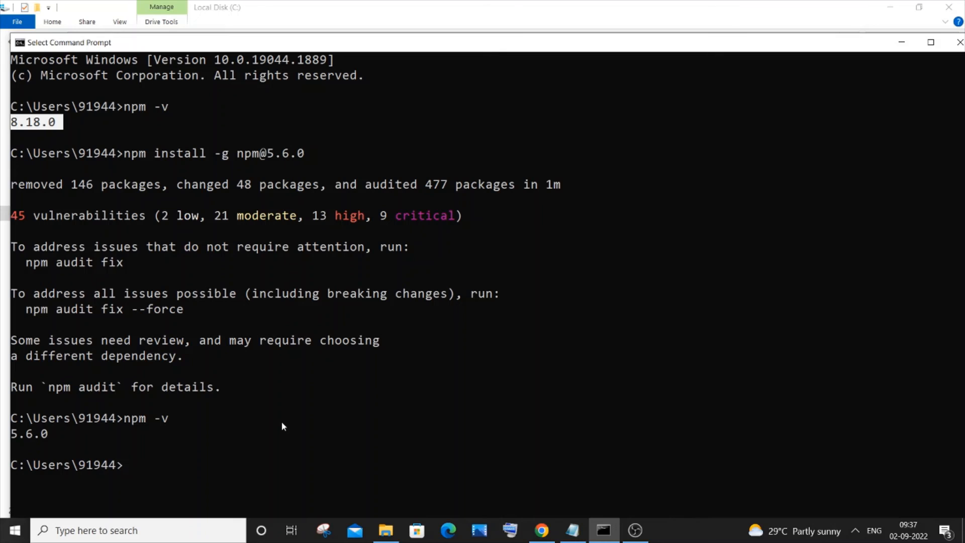
{"action": "mouse_move", "coordinate": [280, 424]}
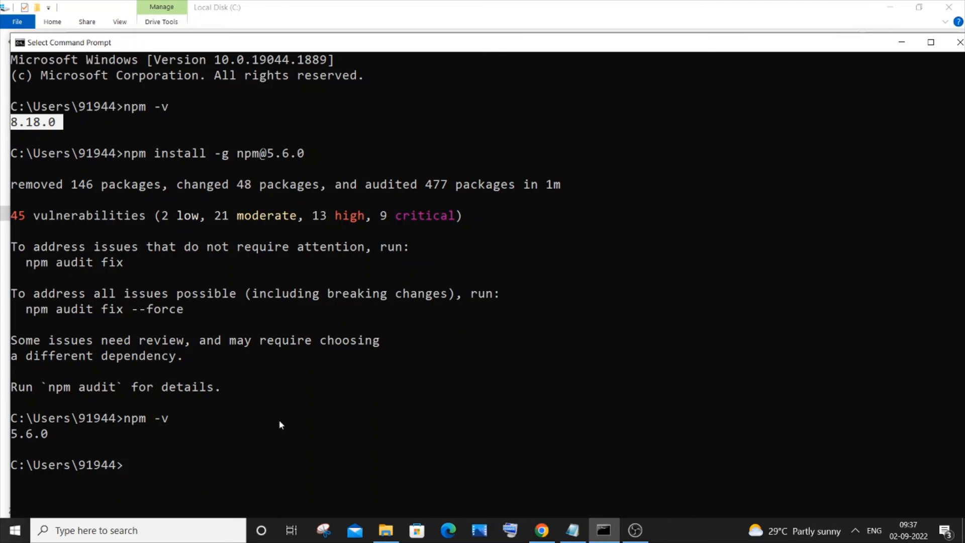